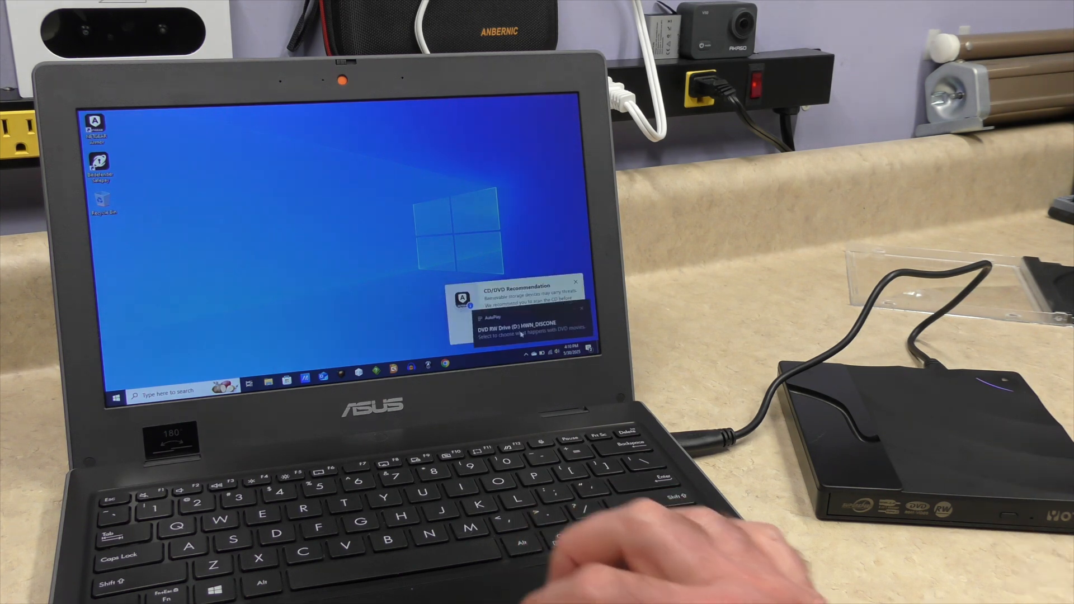
- Launch VLC and play the DVD in drive D:\ HWN_DISCONE via Media > Open Disc
left_click(521, 329)
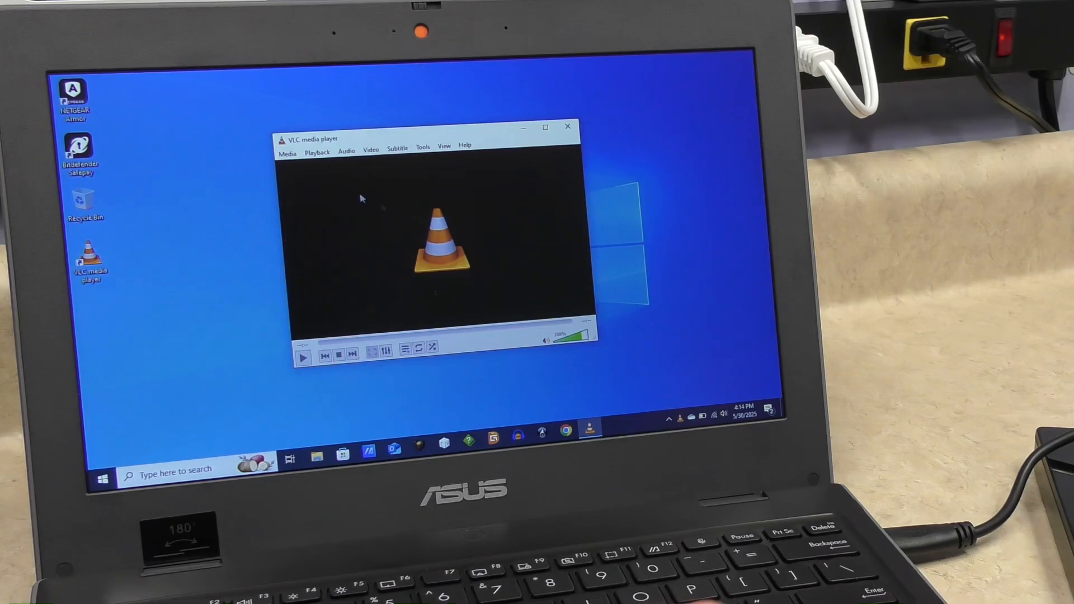
left_click(287, 151)
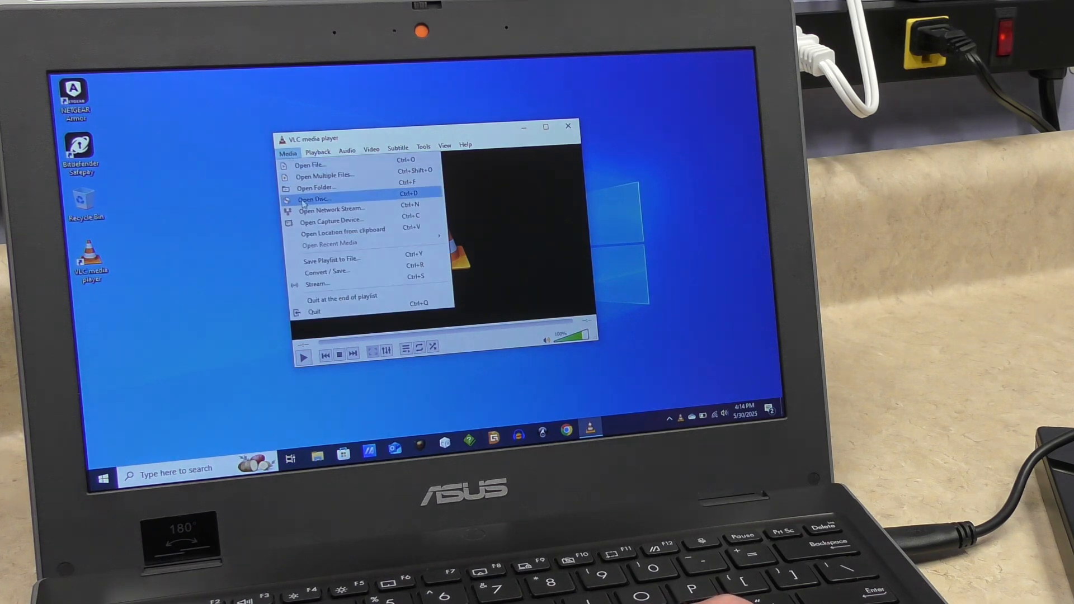
left_click(314, 200)
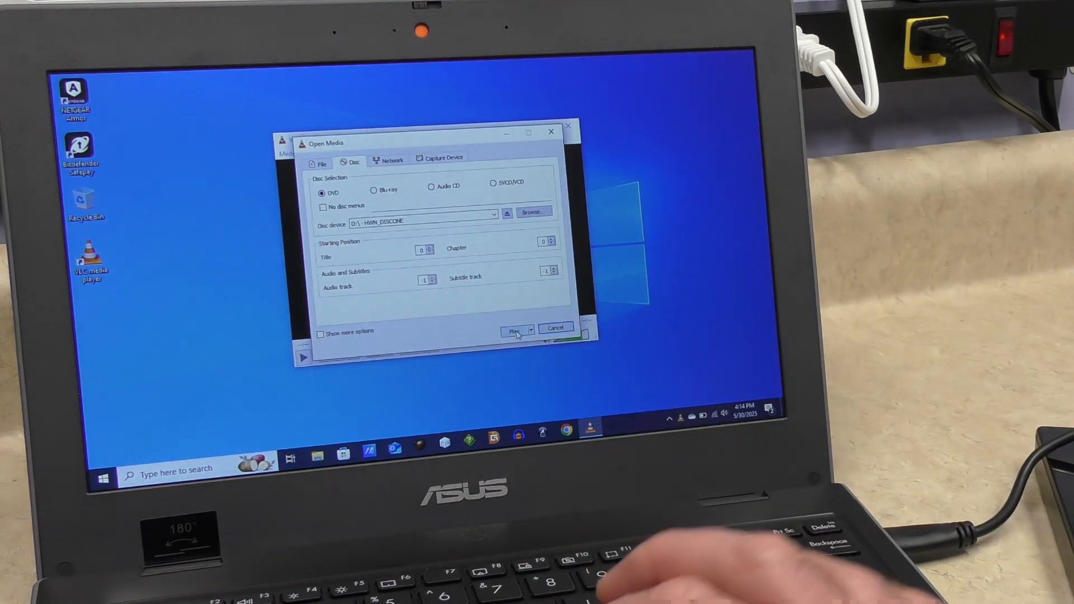
left_click(514, 331)
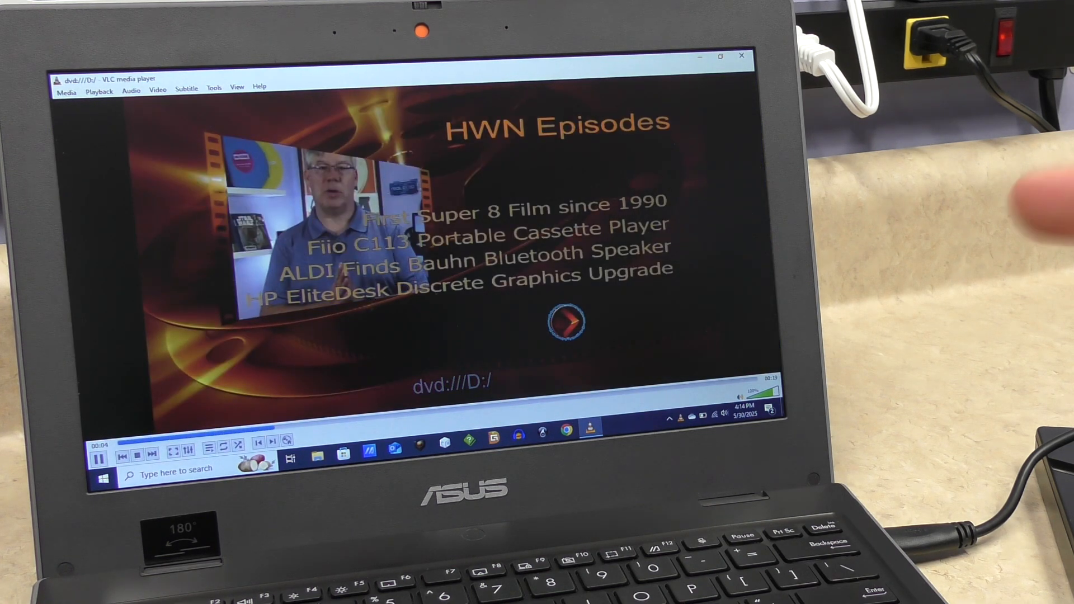
- Start the first episode from the DVD's HWN Episodes menu play arrow
left_click(566, 323)
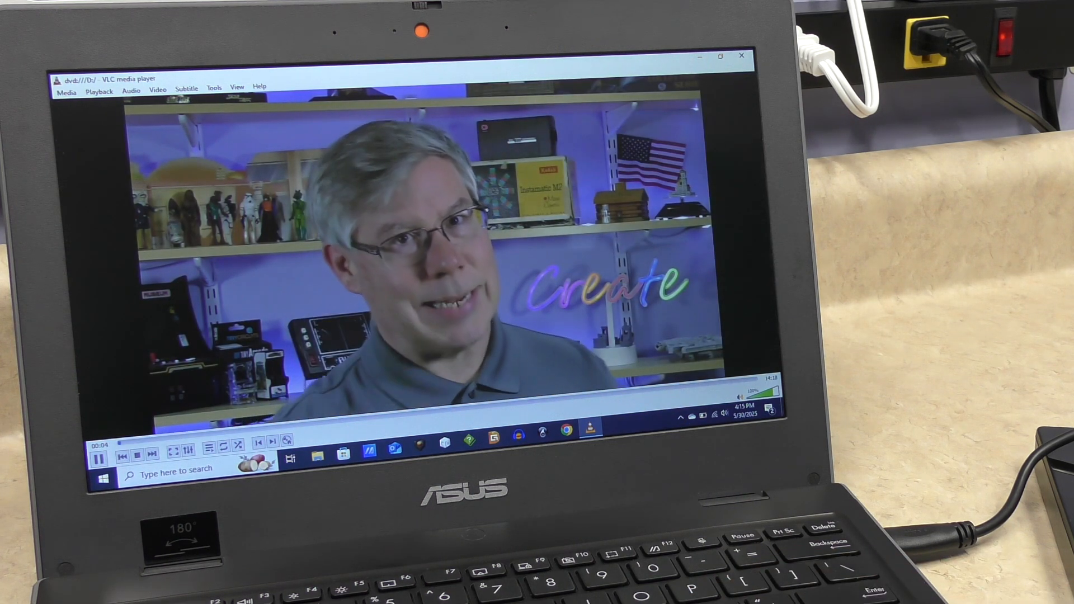
left_click(98, 457)
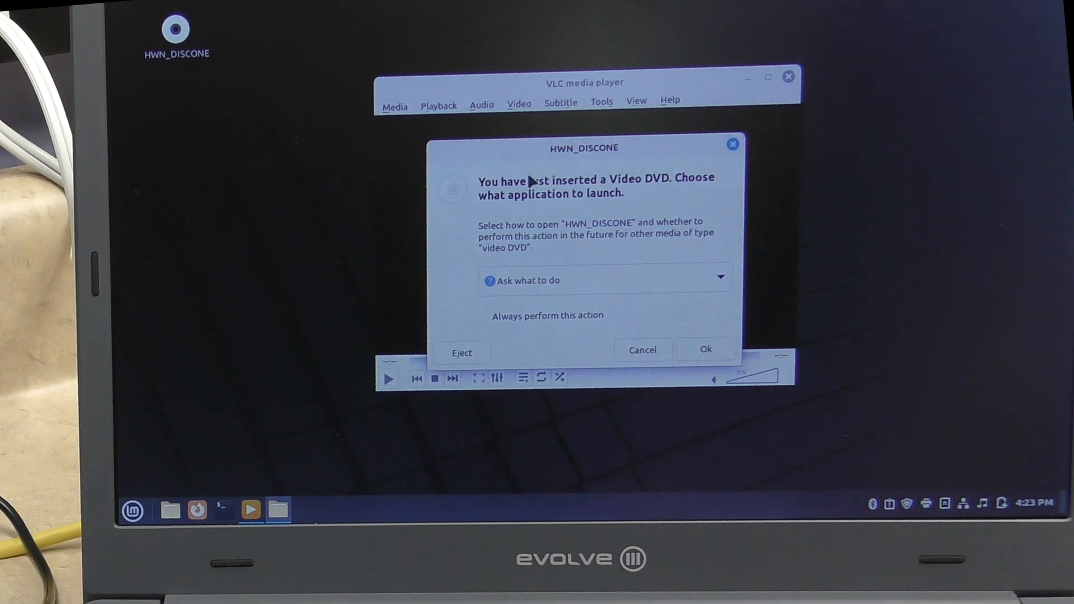
mouse_move(727, 290)
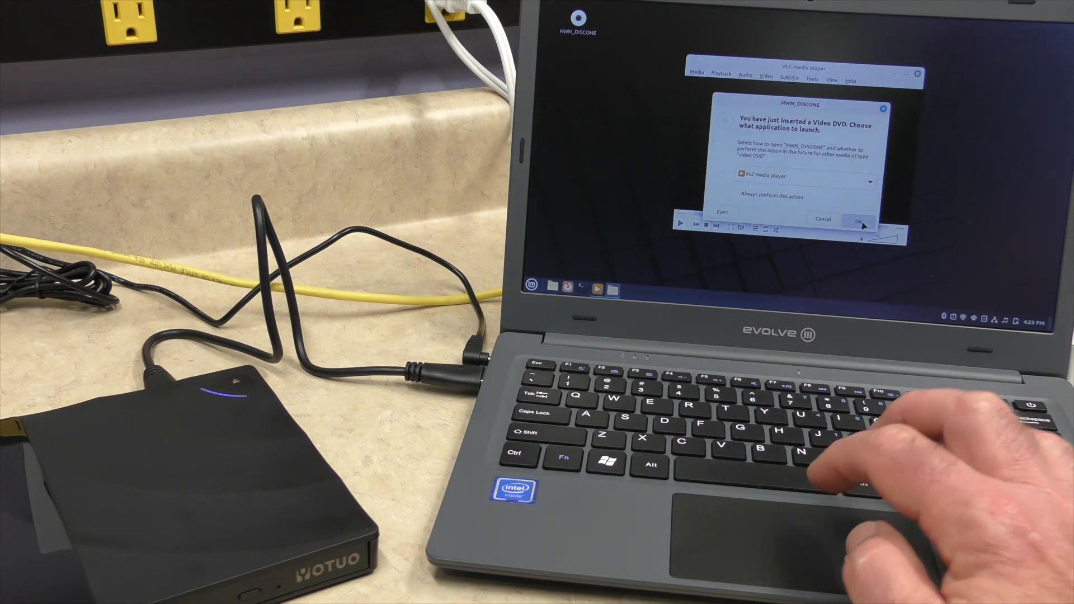
- Confirm VLC media player as the app to open the inserted HWN_DISCONE DVD
left_click(862, 219)
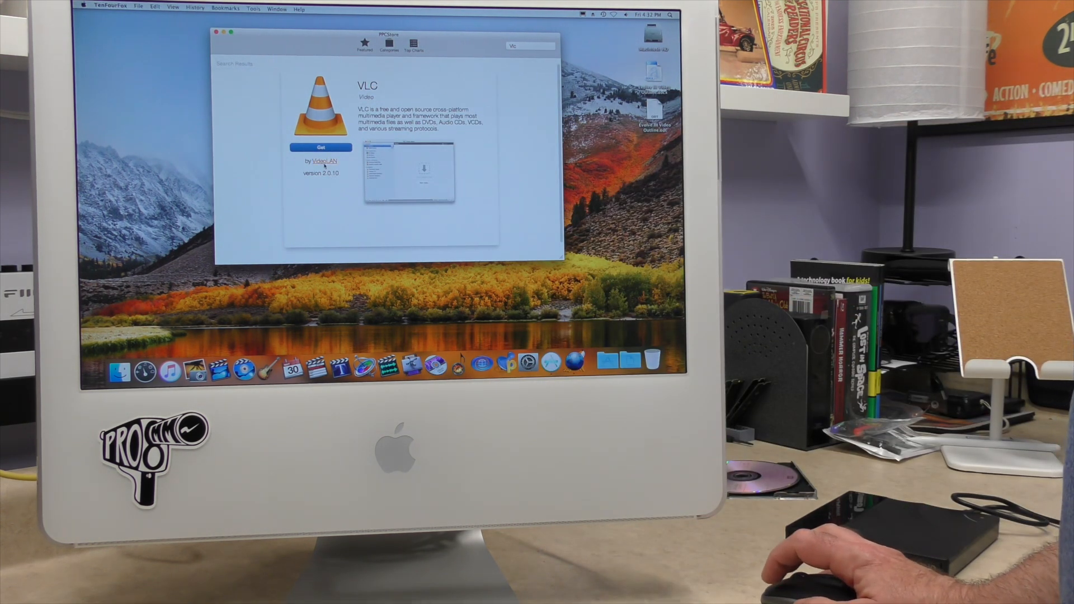
- Get VLC 2.0.10 from the PPC Store listing onto the old iMac
left_click(325, 161)
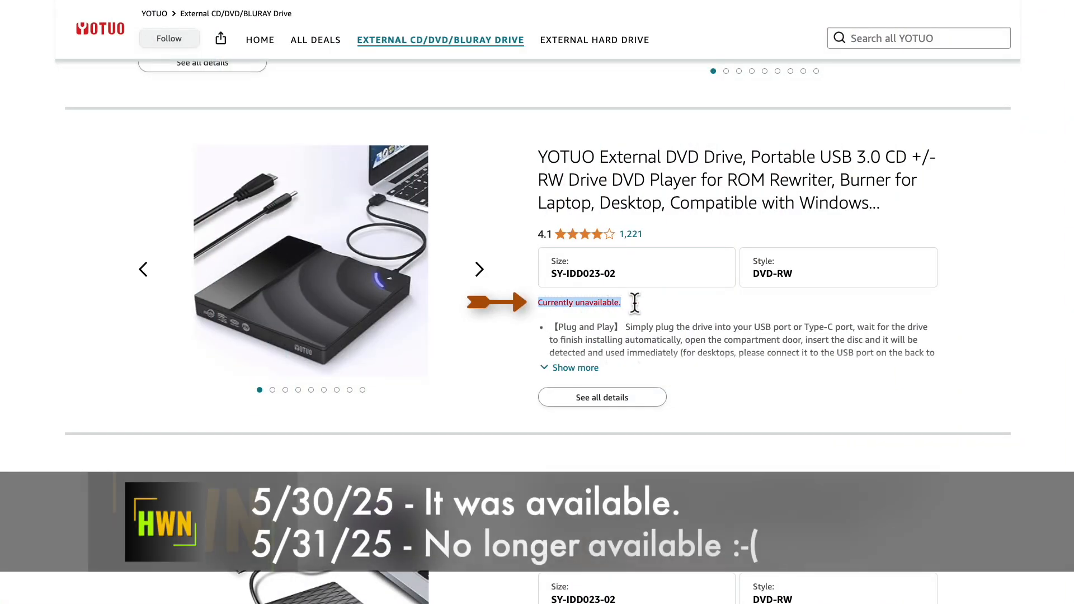
mouse_move(671, 213)
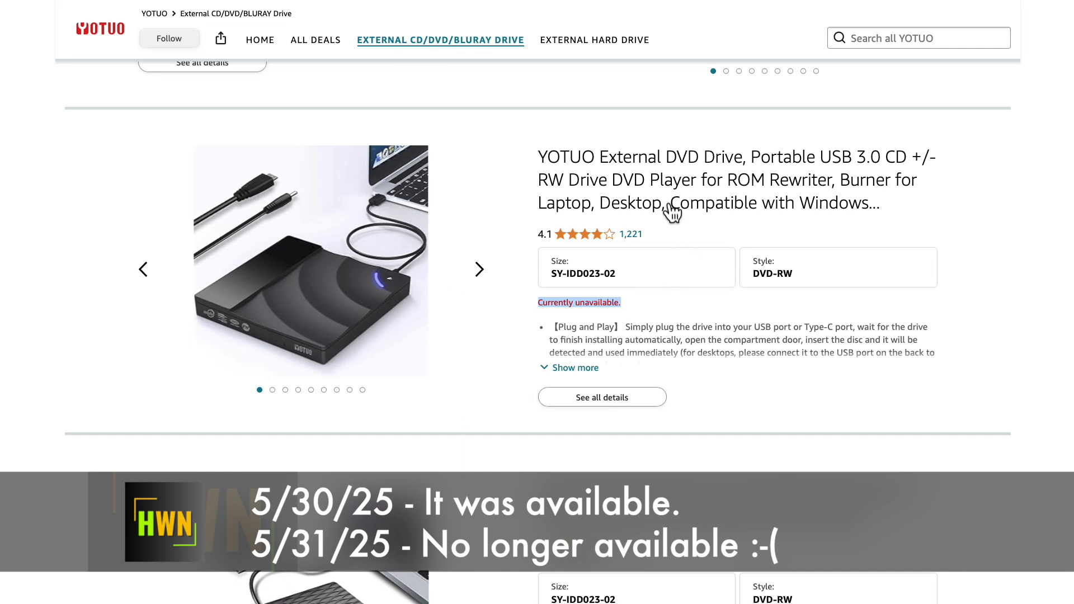
- View the YOTUO drive's image gallery through 'WHY DO I NEED IT?' to the specifications image
left_click(602, 396)
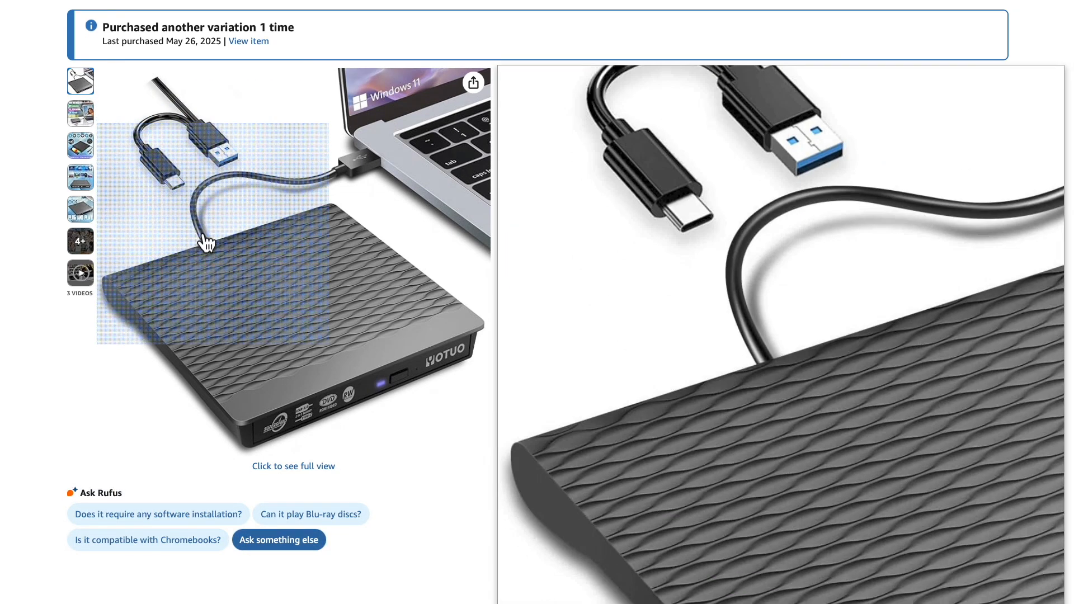
left_click(293, 274)
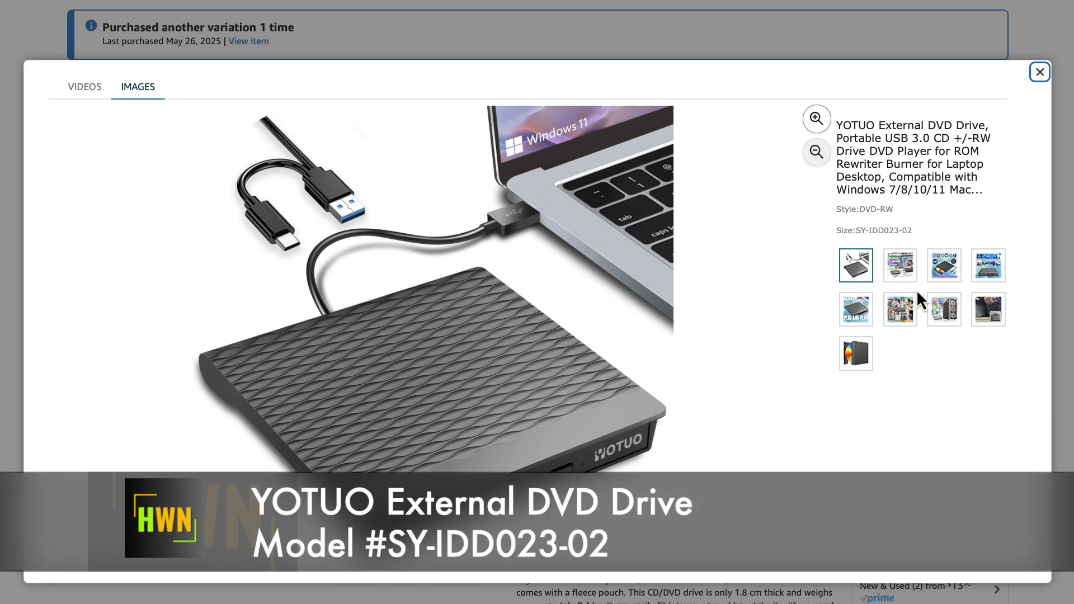
left_click(900, 266)
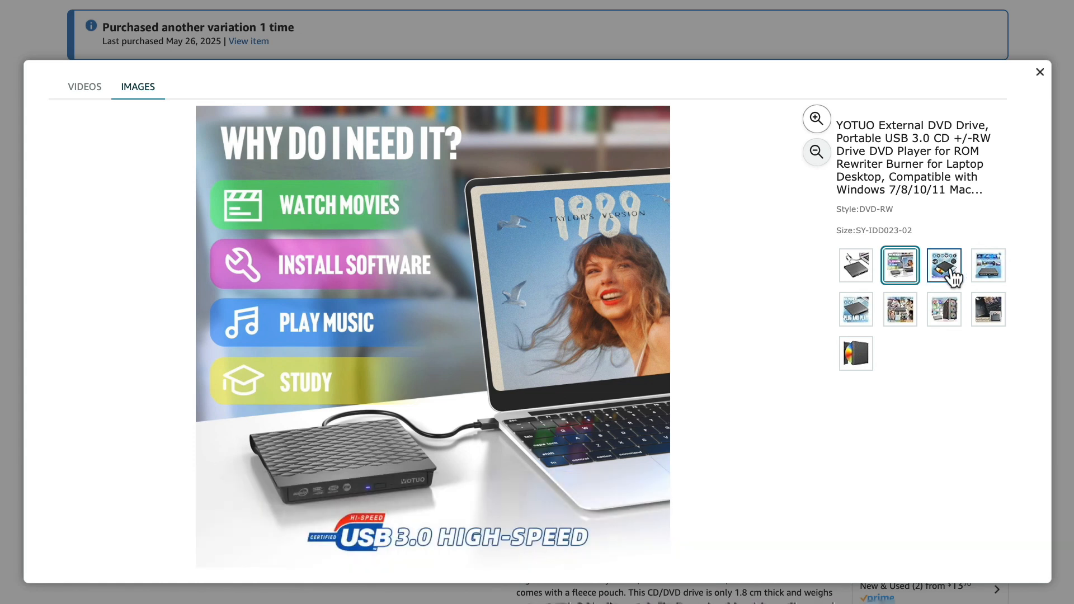
left_click(945, 265)
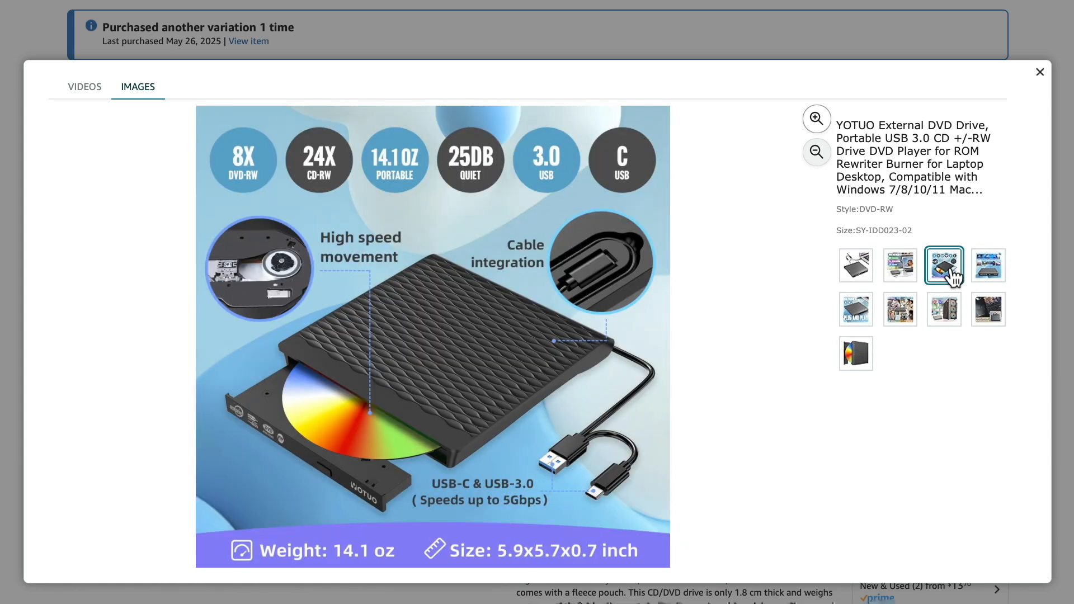